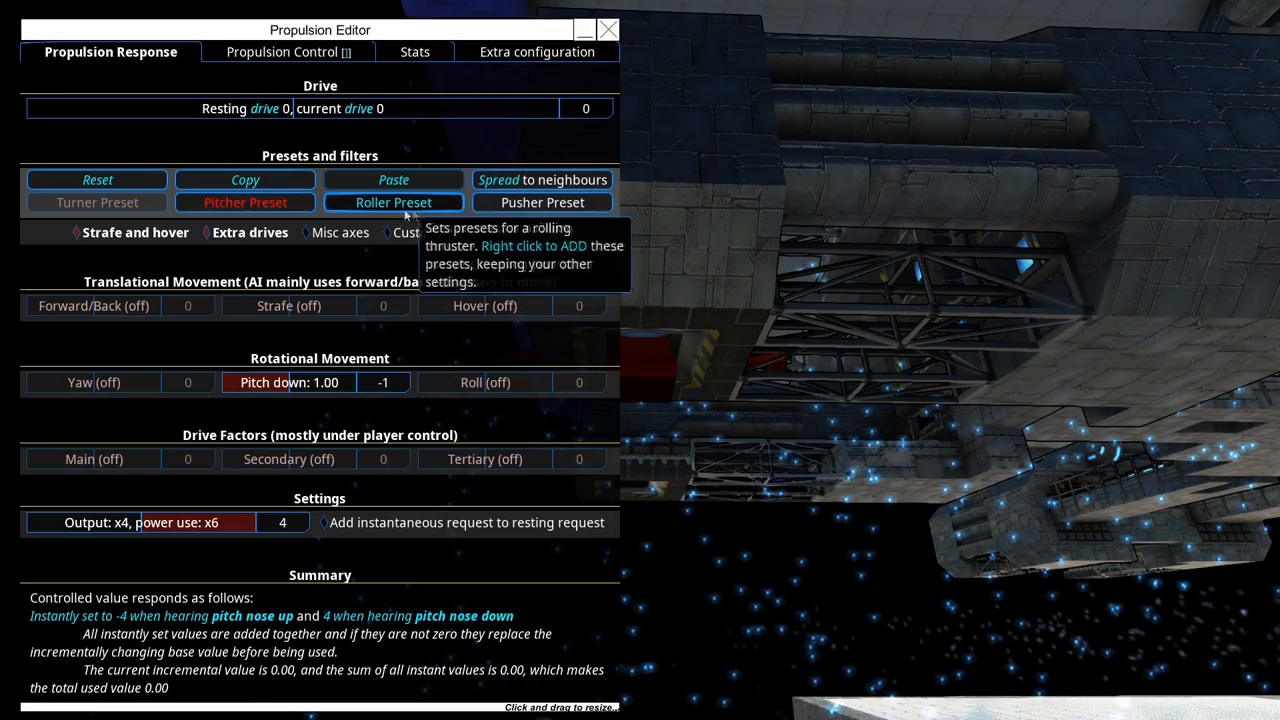
mouse_move(640, 364)
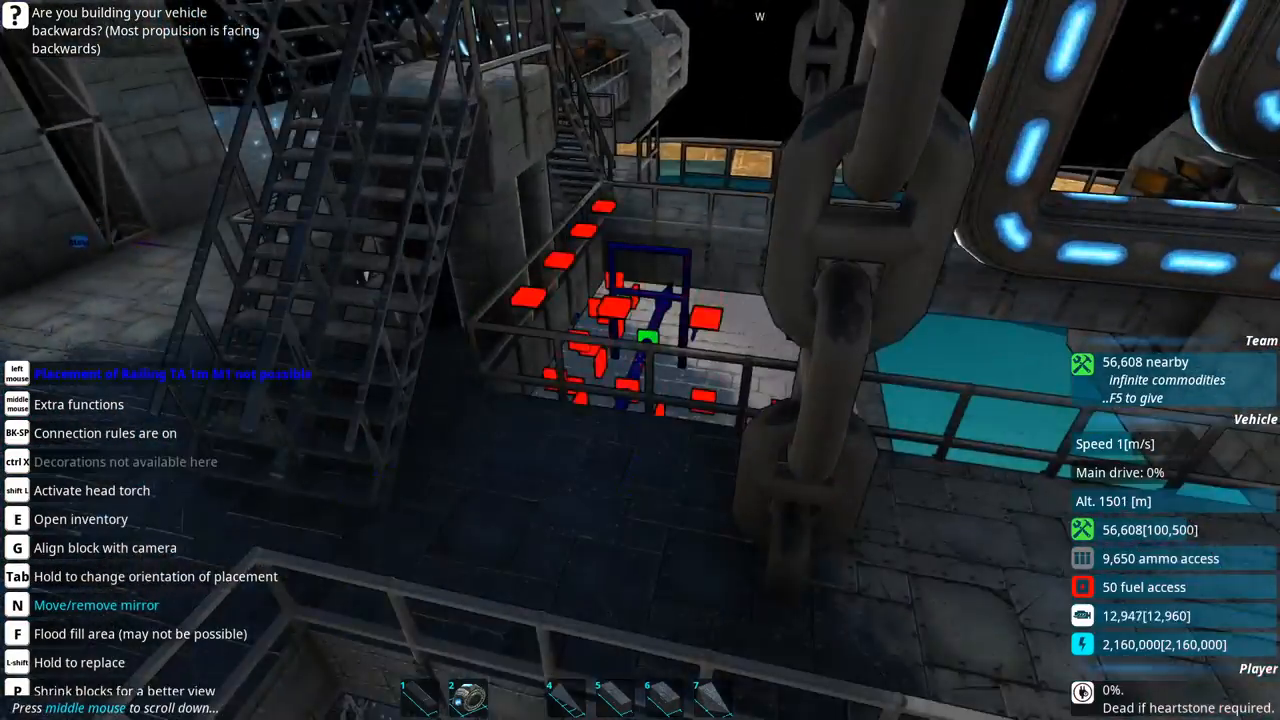
Switch view mode and cut the selected block beside the stairway railing.
key(tab)
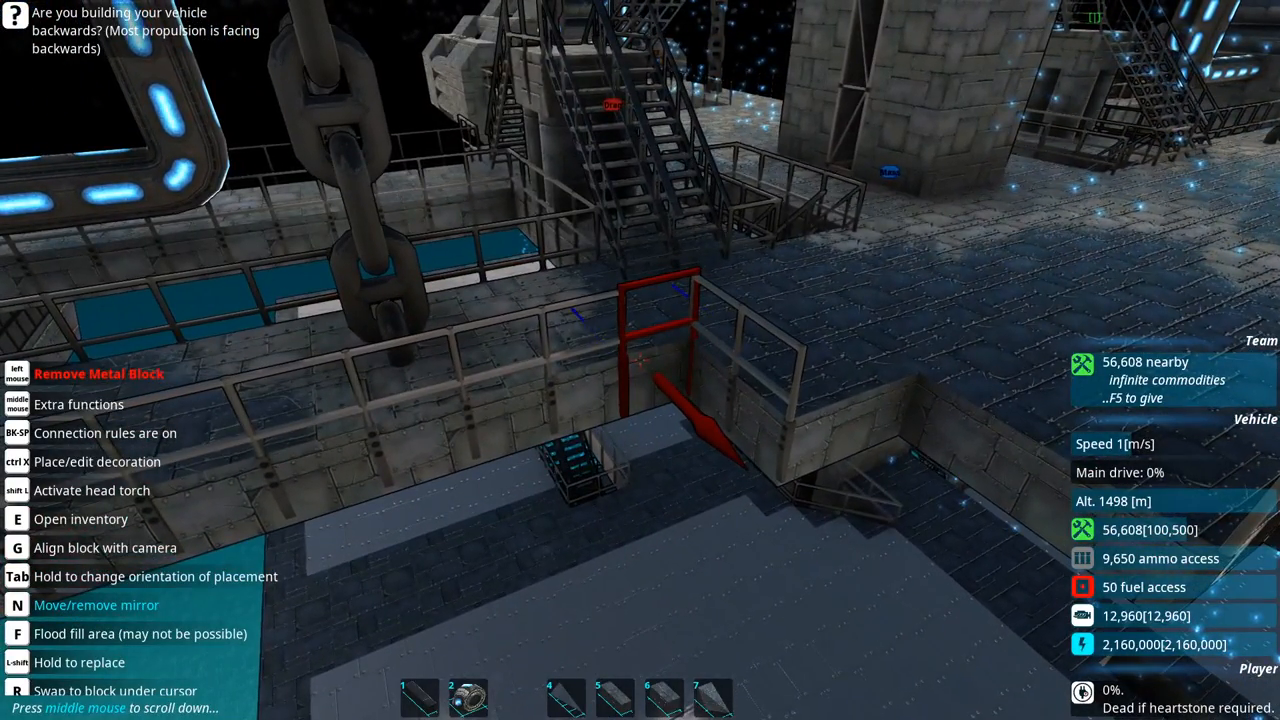
key(ctrl+x)
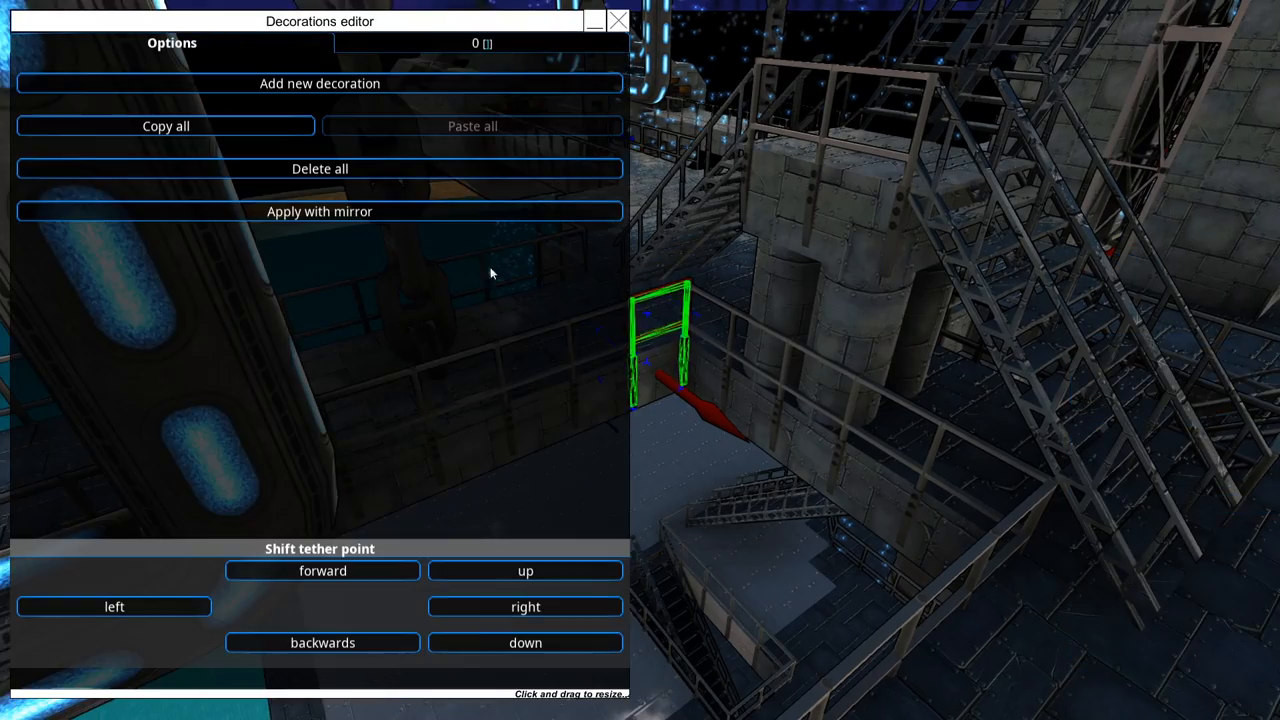
click(618, 20)
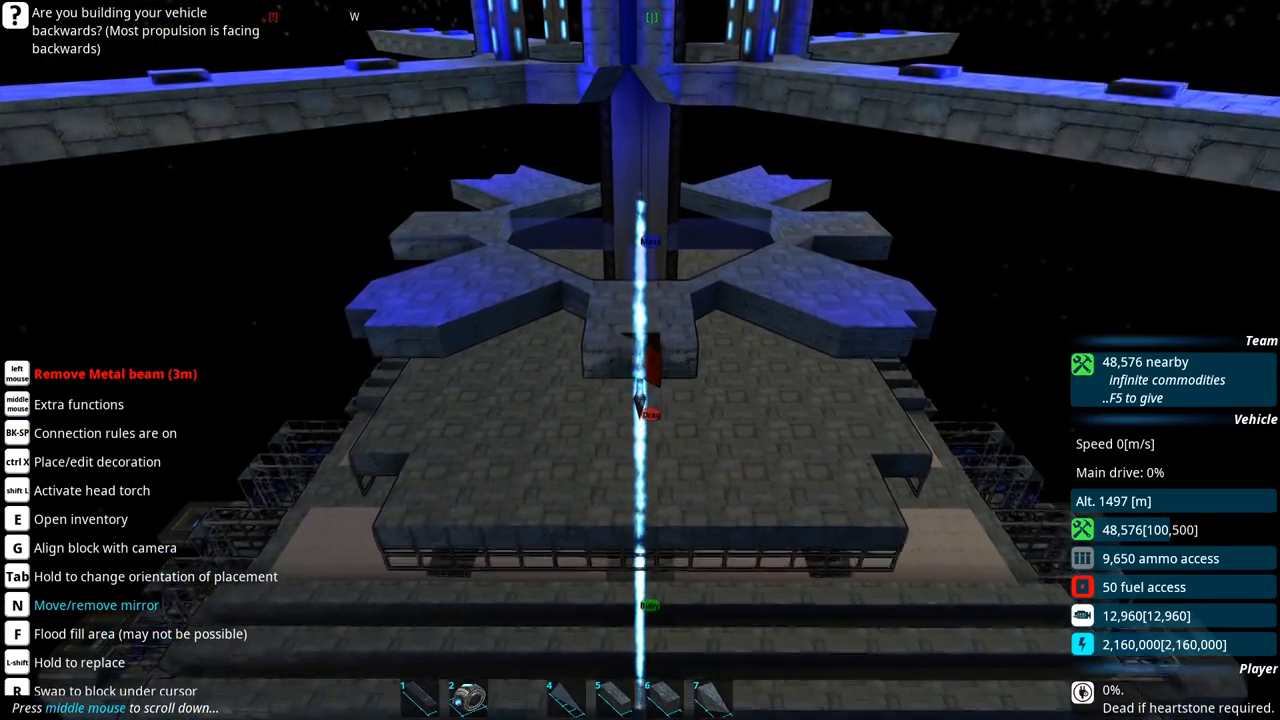
key(e)
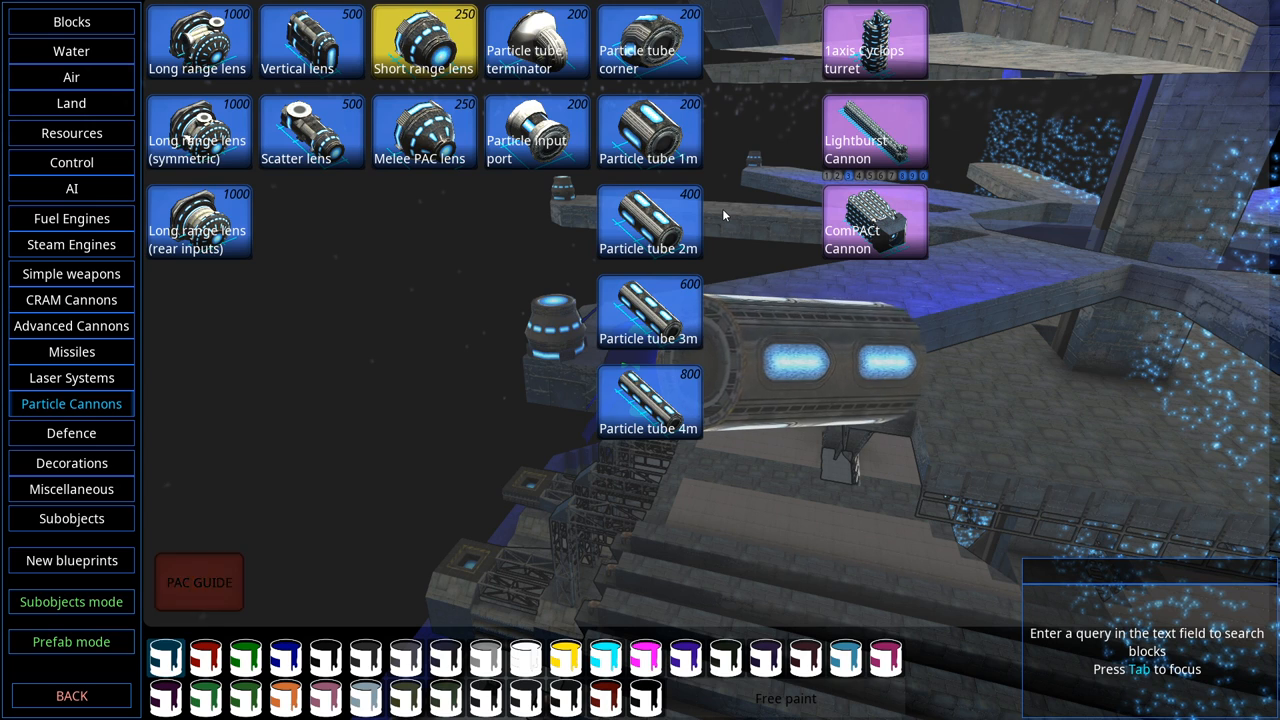
mouse_move(424, 132)
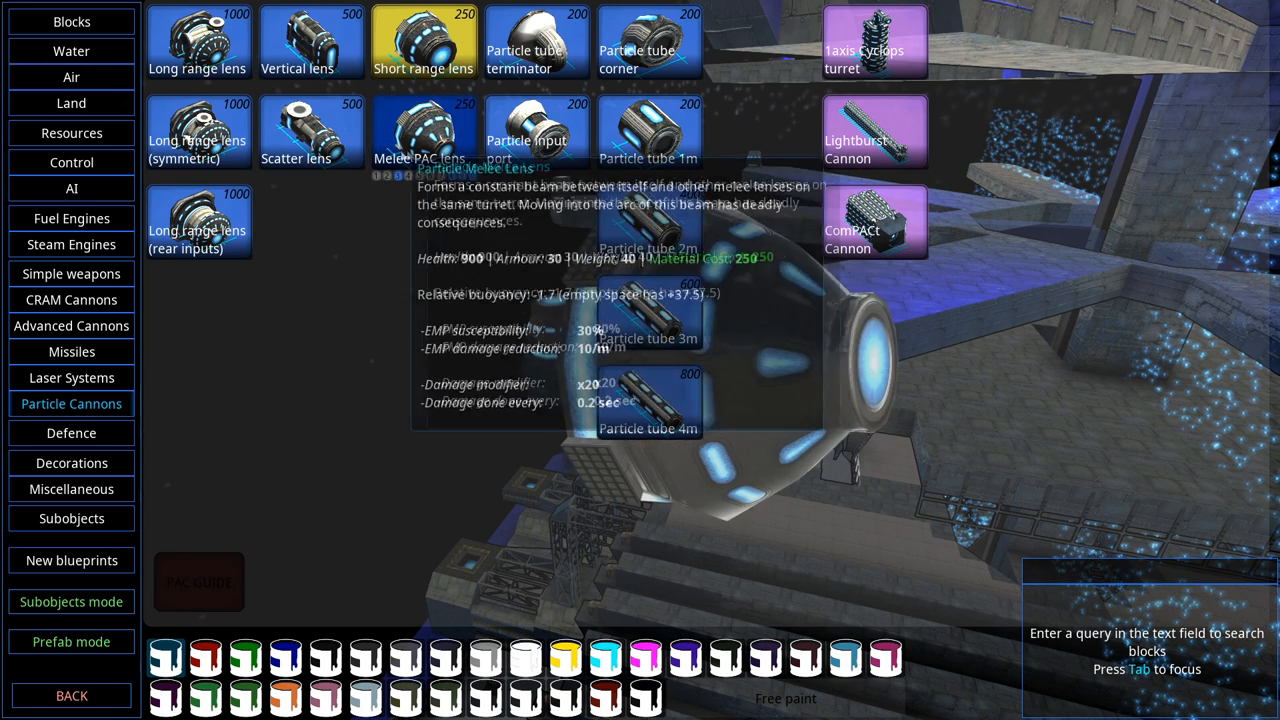
mouse_move(312, 132)
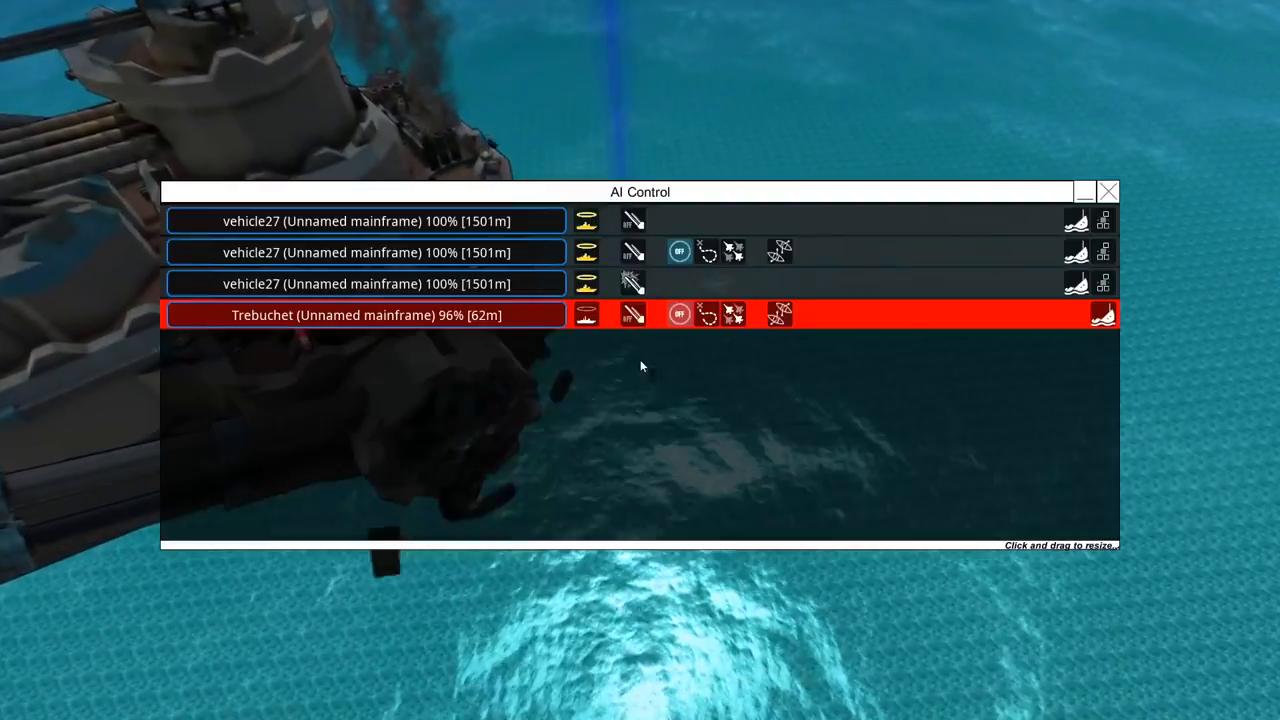
Bring up the AI Control window listing the vehicle27 craft and the Trebuchet.
click(1108, 192)
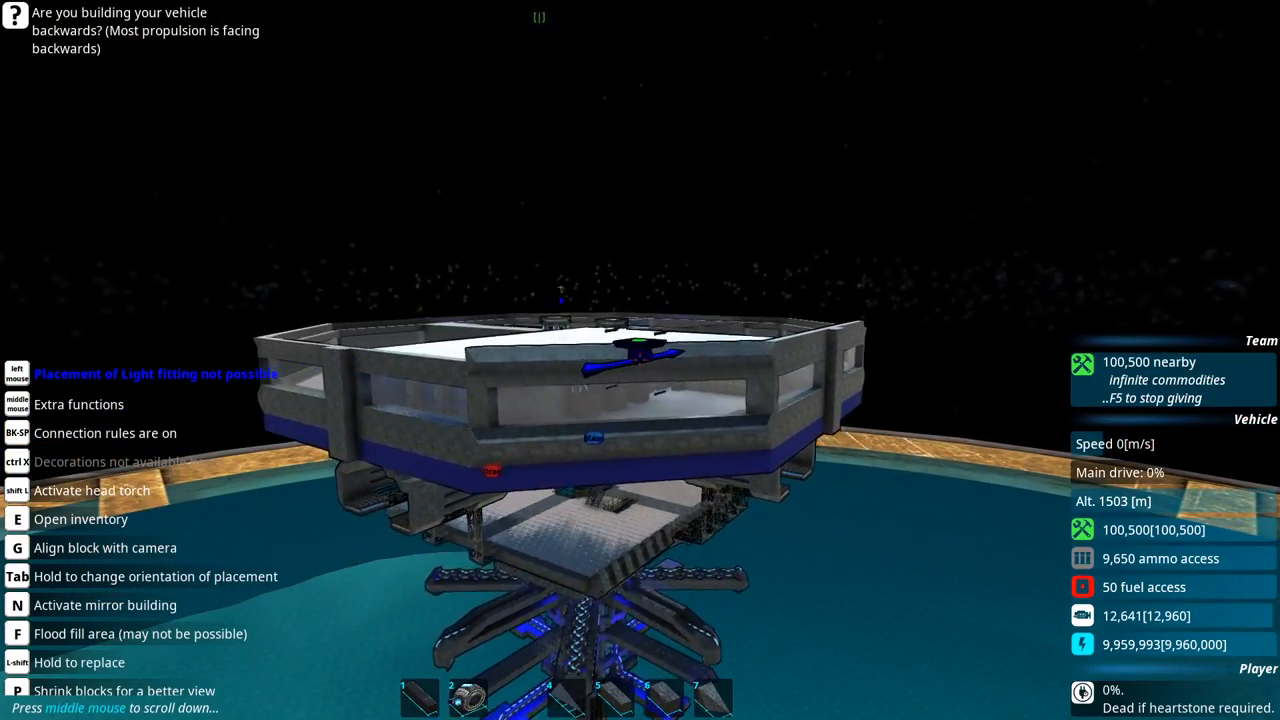
Walk forward onto the octagonal top deck to position for placing light fittings.
key(w)
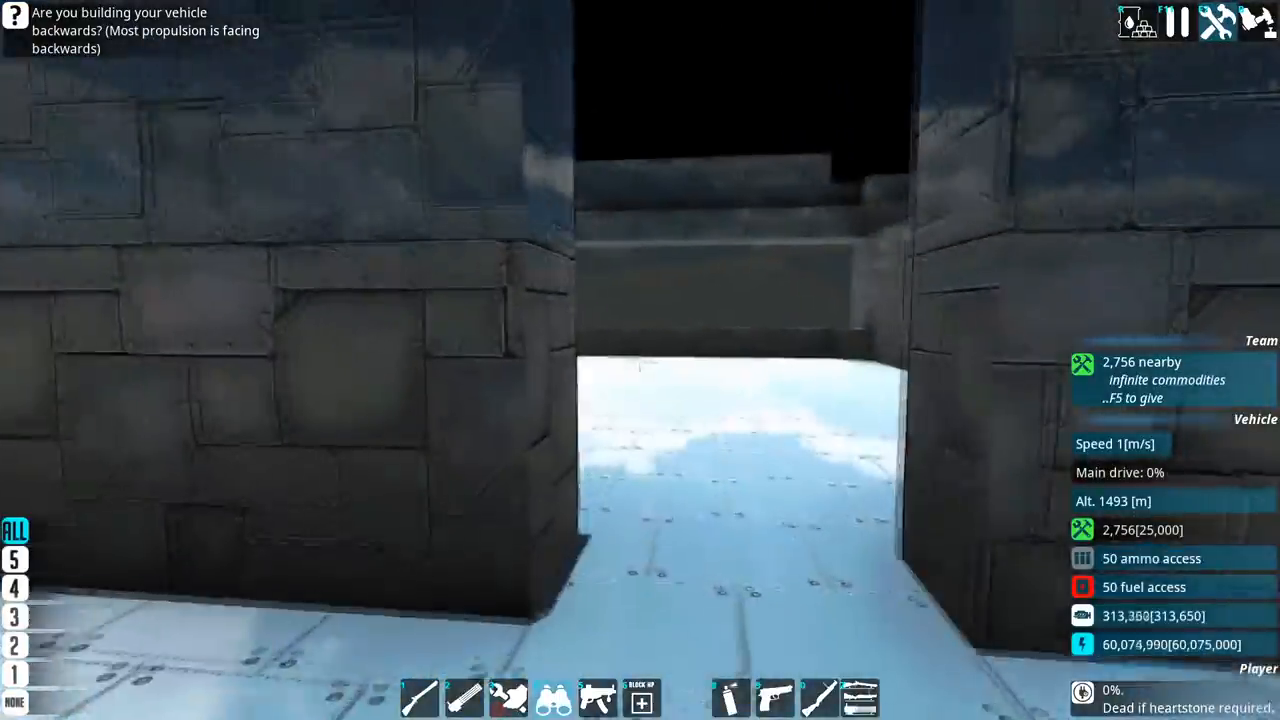
Walk forward across the metal floor into the long lit room with doors.
key(w)
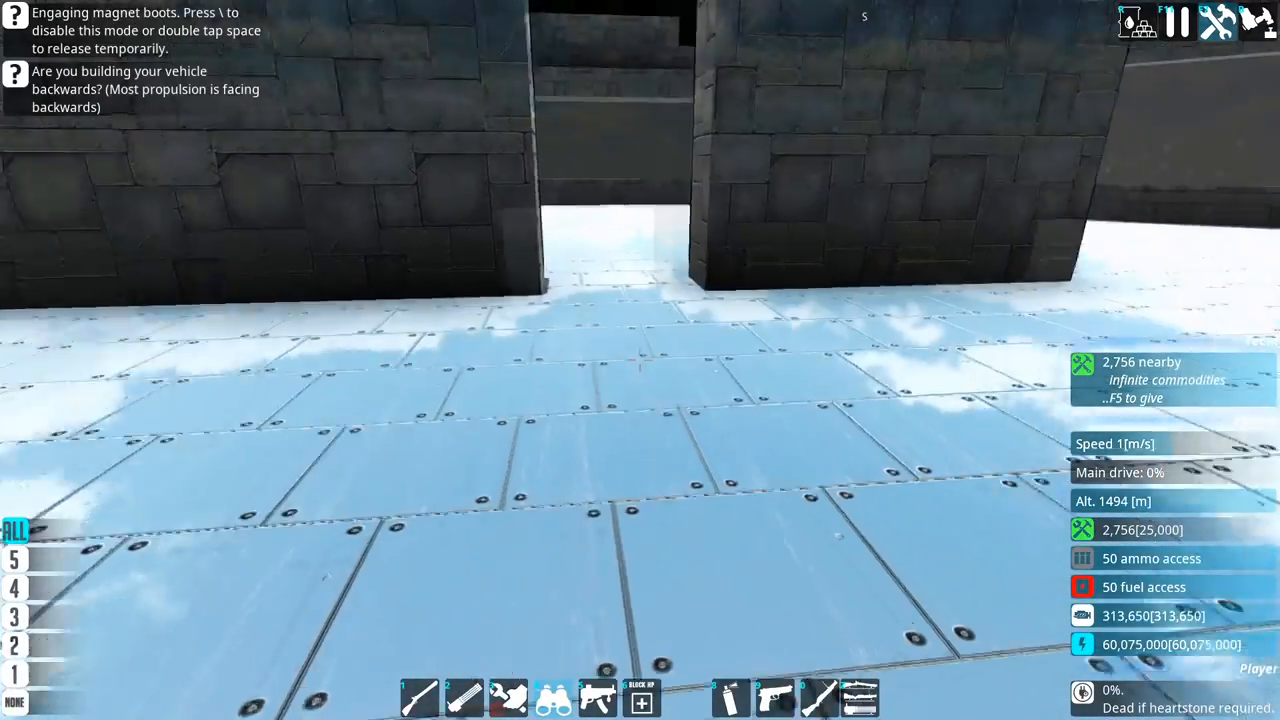
mouse_move(640, 360)
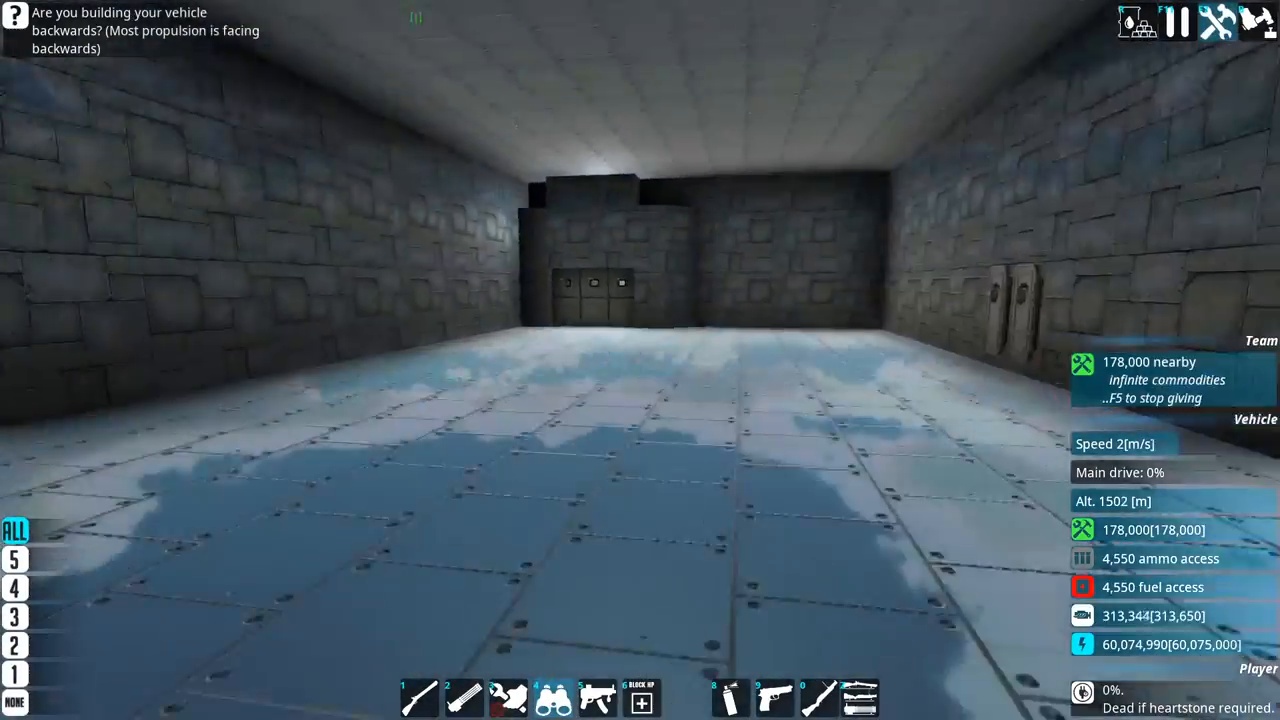
key(w)
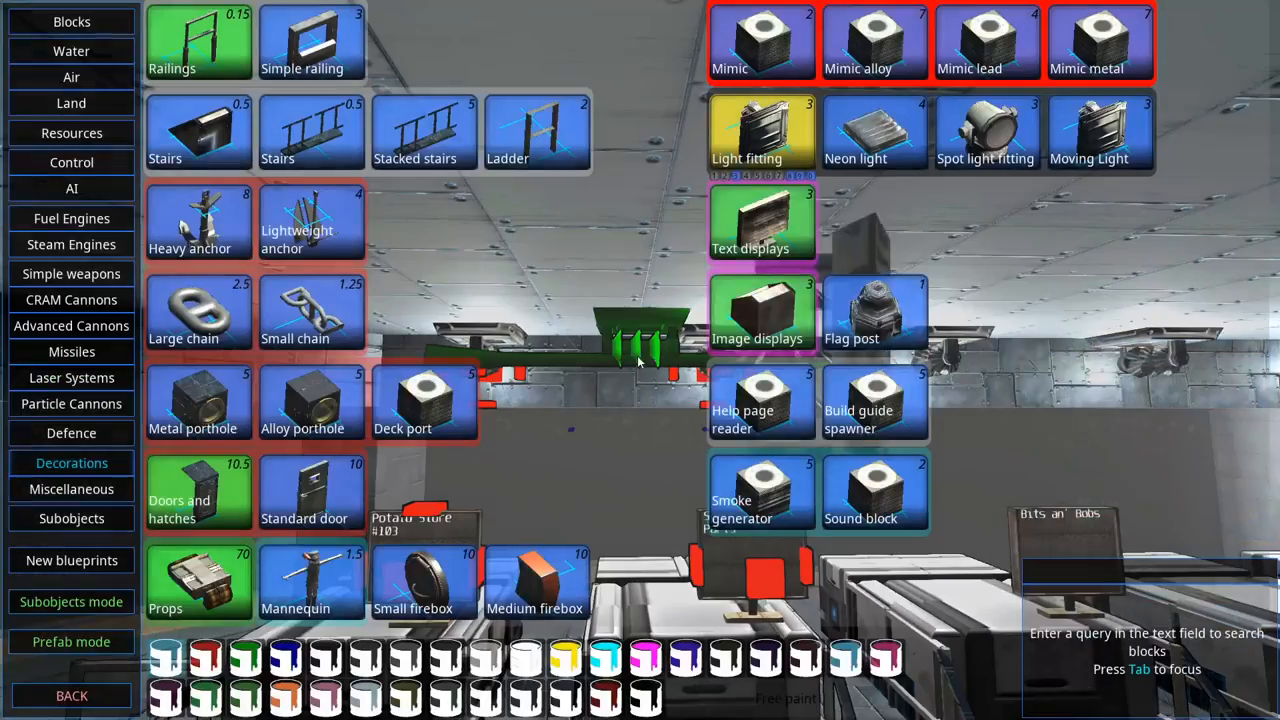
Choose a decoration block from the Decorations category of the inventory.
click(762, 130)
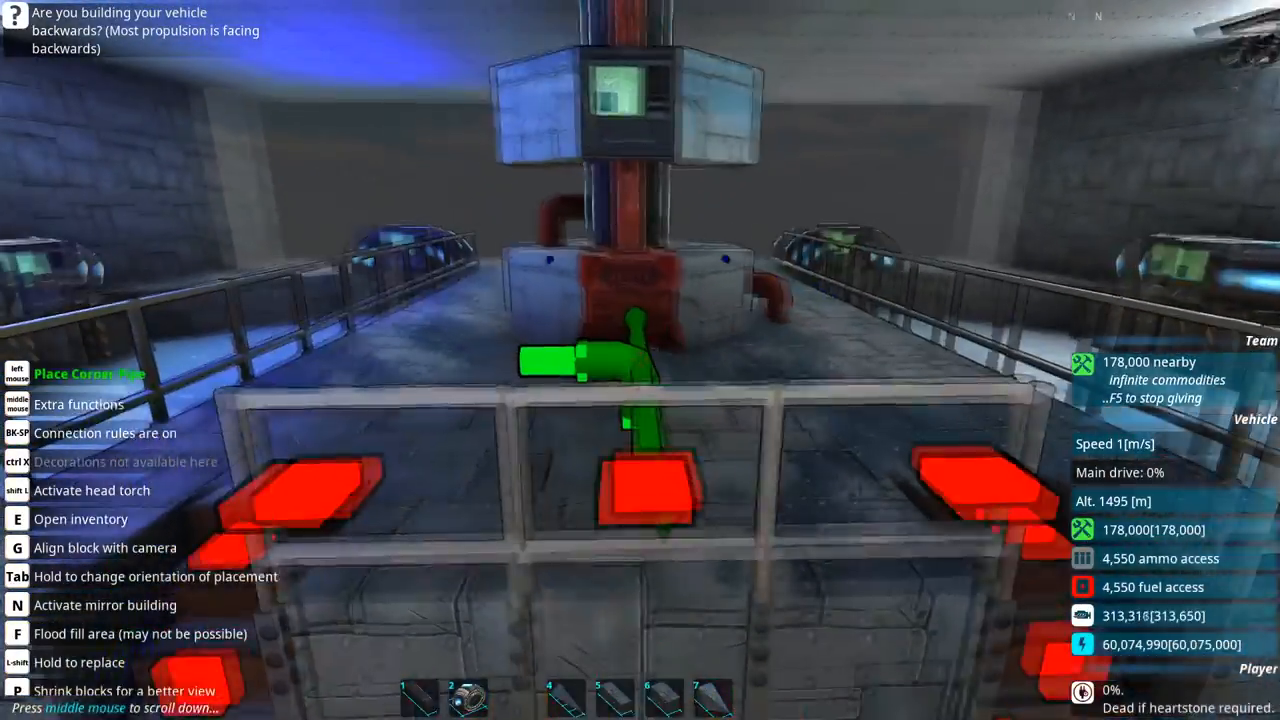
mouse_move(640, 360)
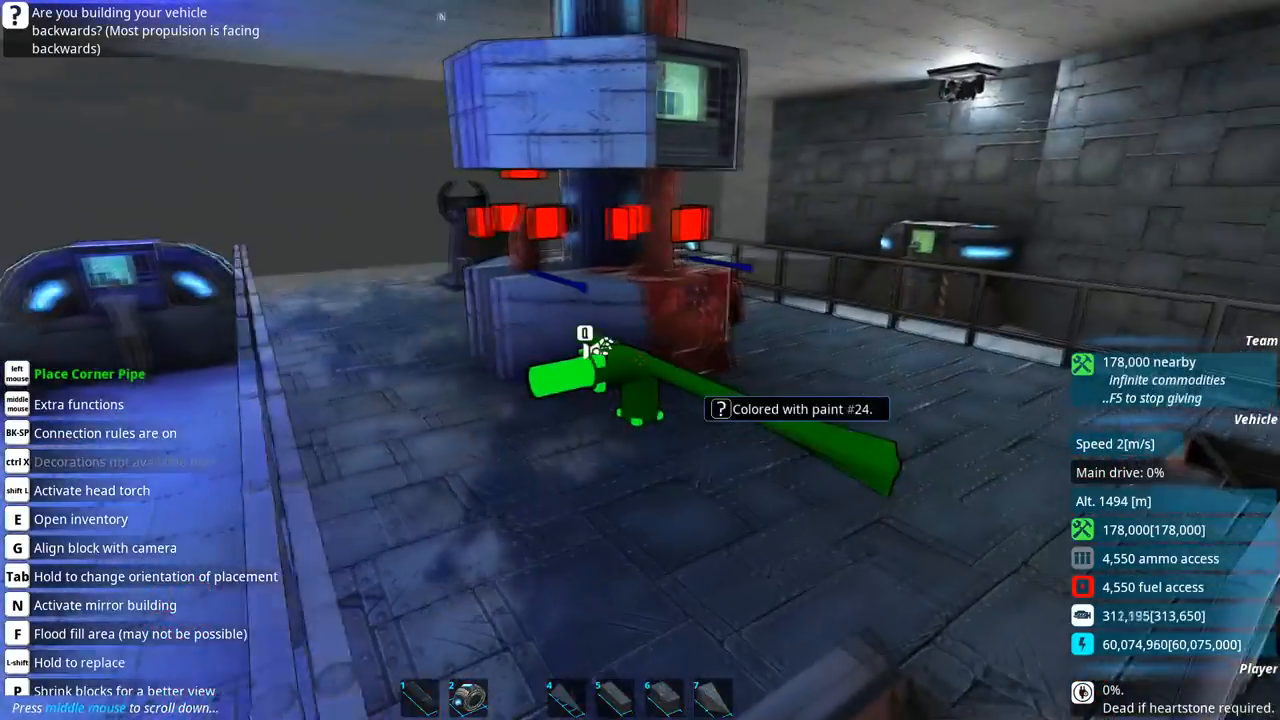
Bring up the block catalogue to reach the Exhaust pipe pieces.
key(e)
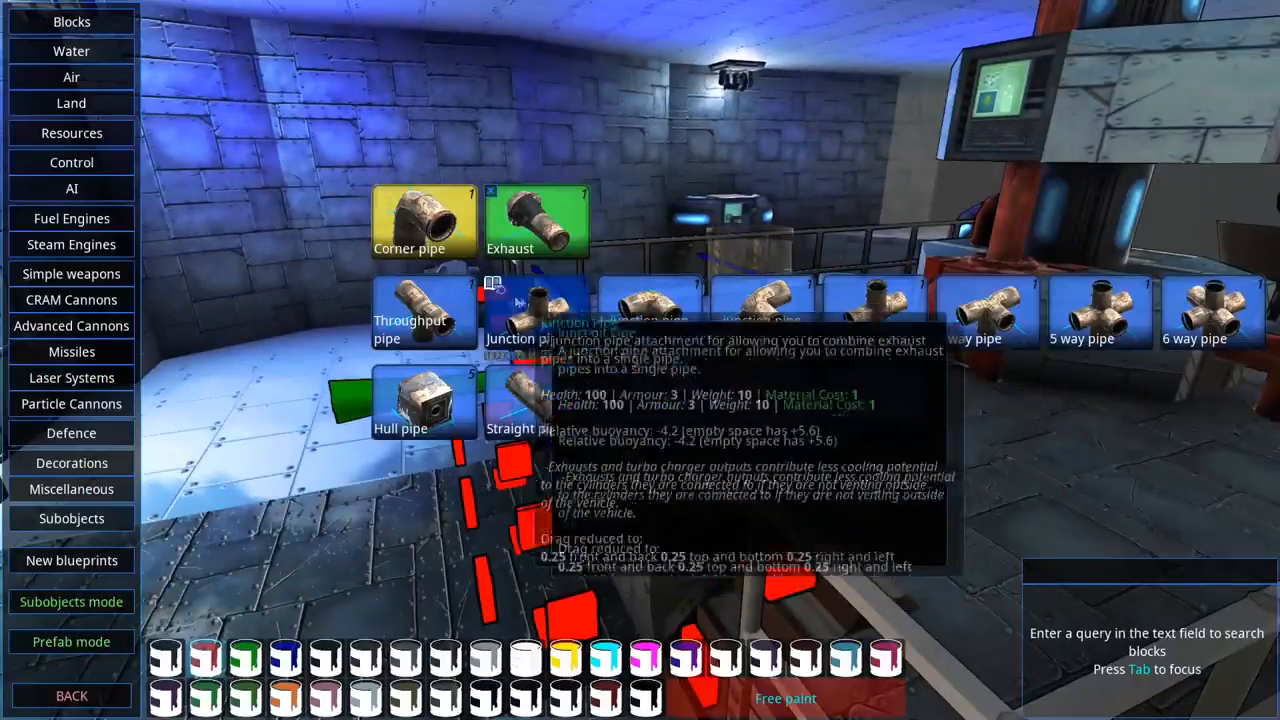